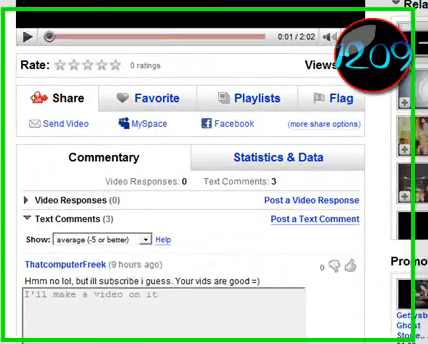
# Scroll down the YouTube video page past its ratings and comments.
pyautogui.scroll(-3)
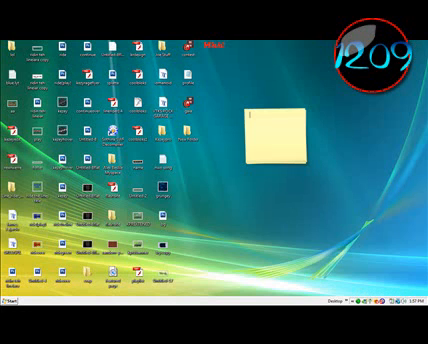
pyautogui.click(268, 128)
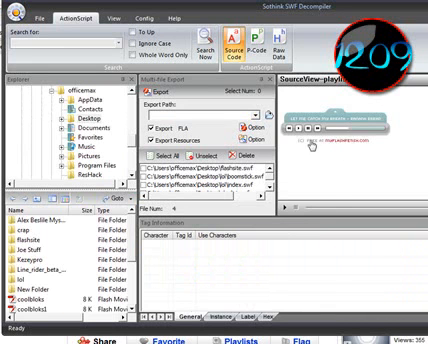
pyautogui.moveTo(280, 188)
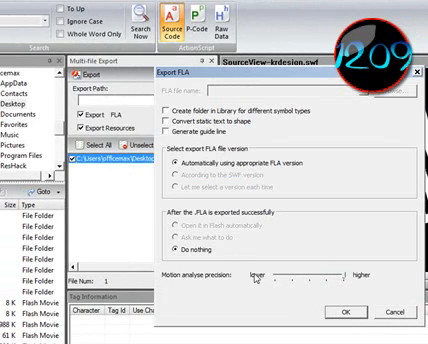
# Export the Flash intro to an FLA file with its resources onto the desktop.
pyautogui.click(172, 118)
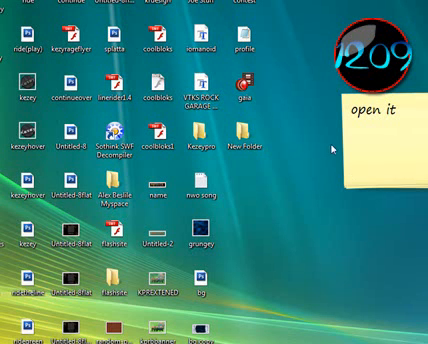
# Select the sticky note's 'open it' text so it can be replaced.
pyautogui.doubleClick(370, 112)
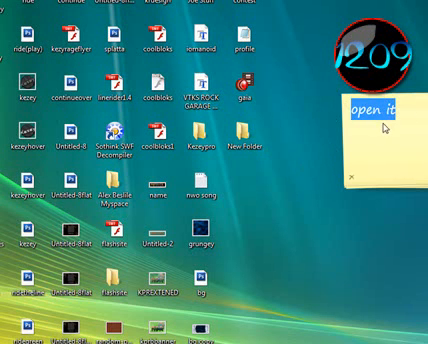